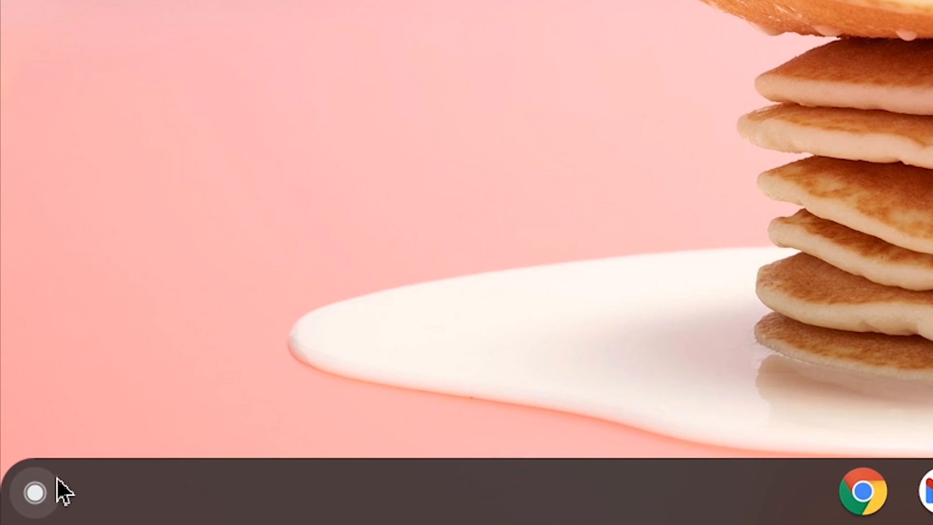
Launch Settings from the launcher search and go to its Developers section
{"action": "left_click", "coordinate": [36, 493]}
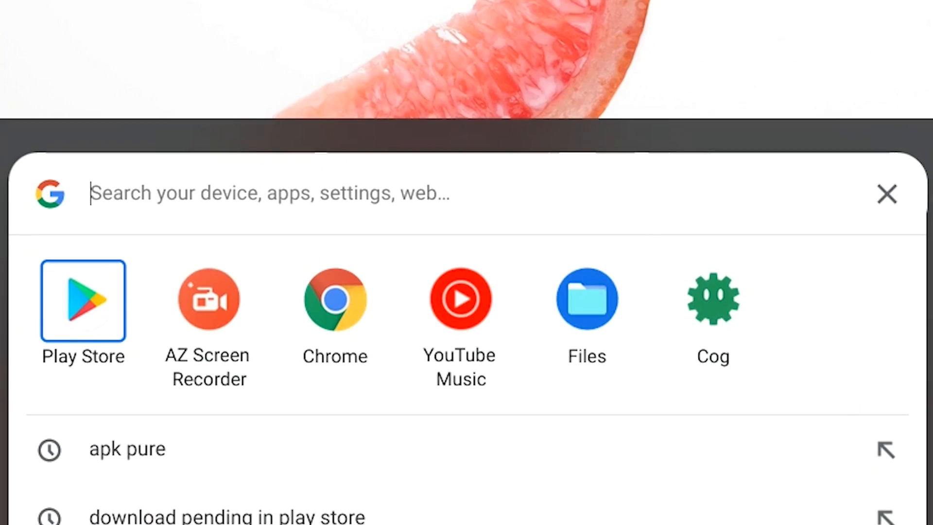
{"action": "type", "text": "seti"}
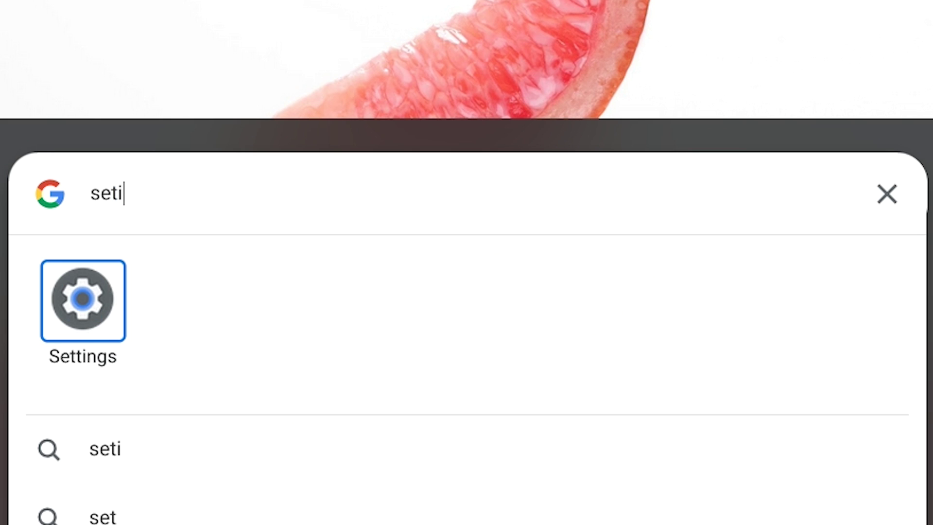
{"action": "left_click", "coordinate": [84, 299]}
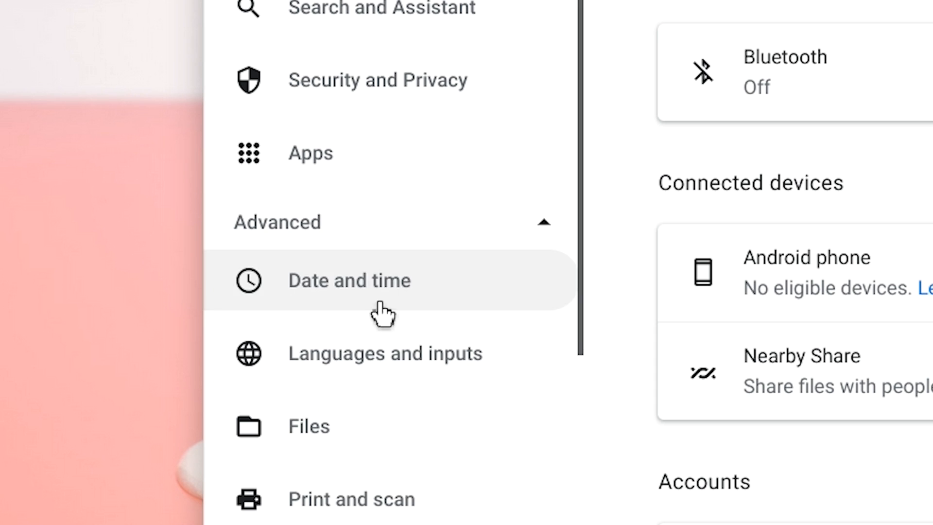
{"action": "left_click", "coordinate": [307, 392]}
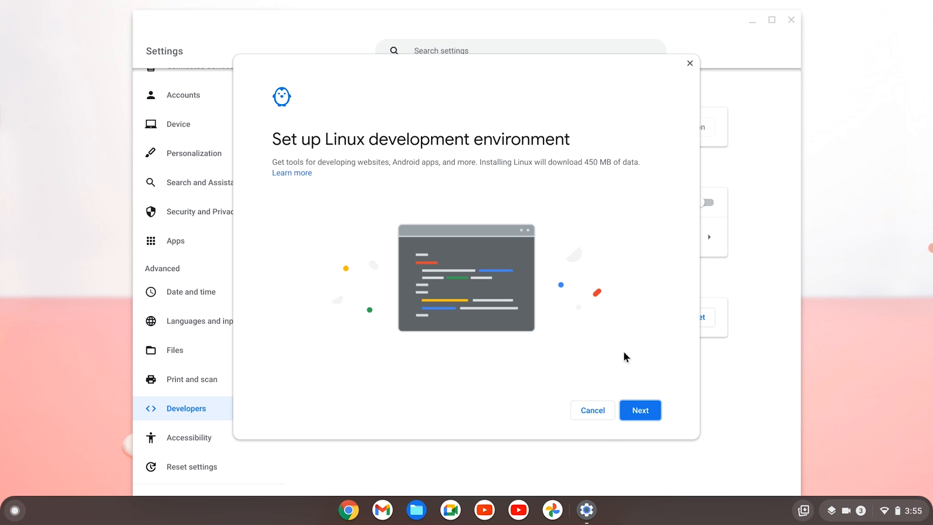
Accept the default username and disk size and begin the Linux installation
{"action": "left_click", "coordinate": [639, 410]}
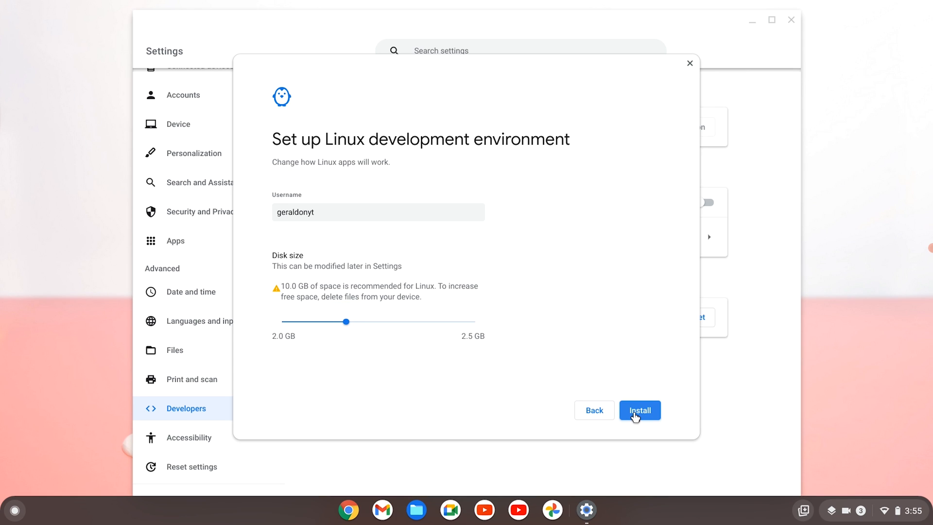
{"action": "left_click", "coordinate": [639, 410]}
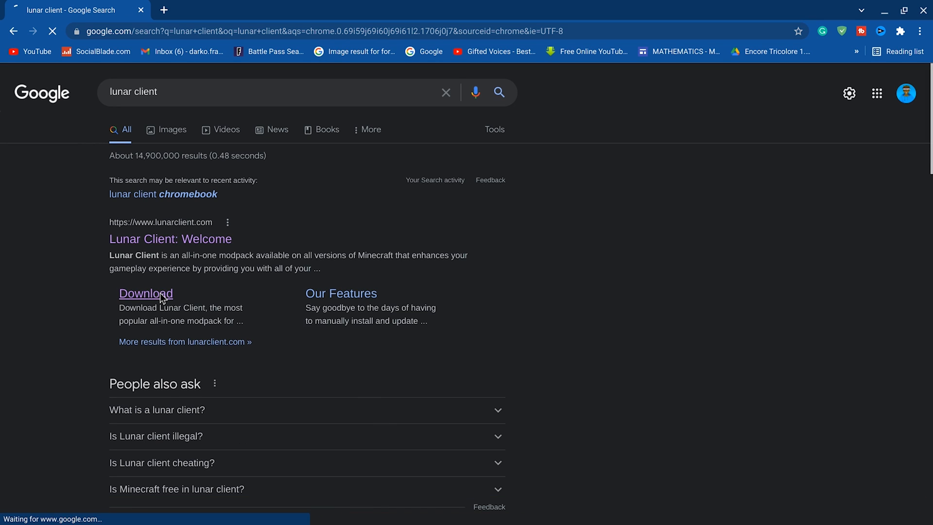
From the Lunar Client site, save the Linux AppImage into Downloads
{"action": "left_click", "coordinate": [145, 293]}
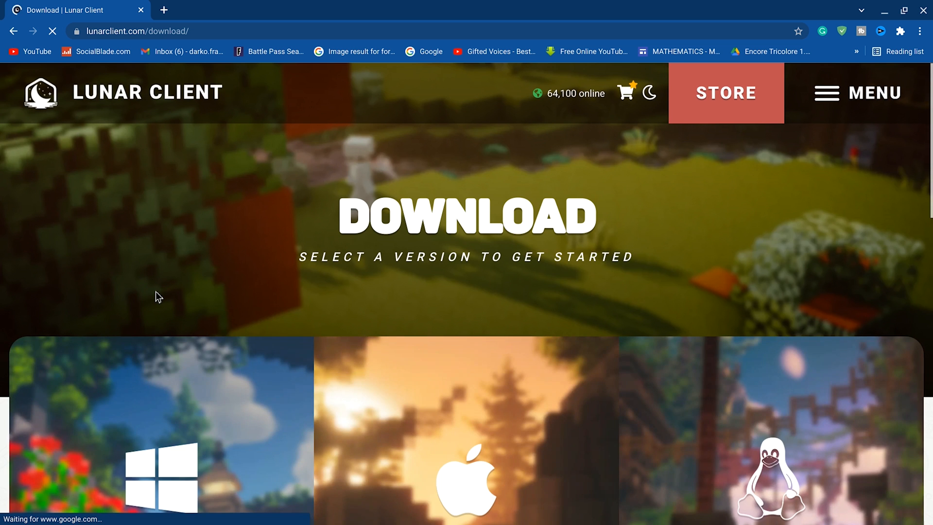
{"action": "scroll", "scroll_direction": "down", "scroll_amount": 3}
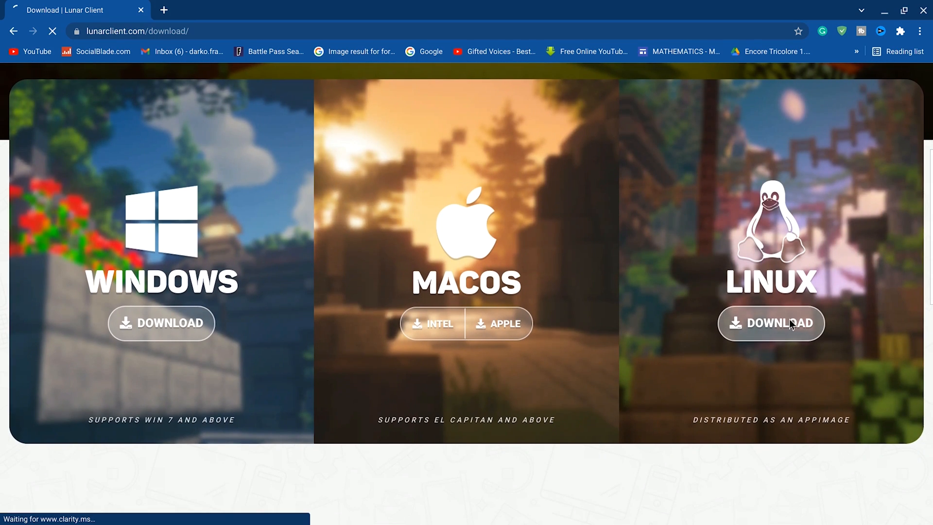
{"action": "left_click", "coordinate": [772, 324]}
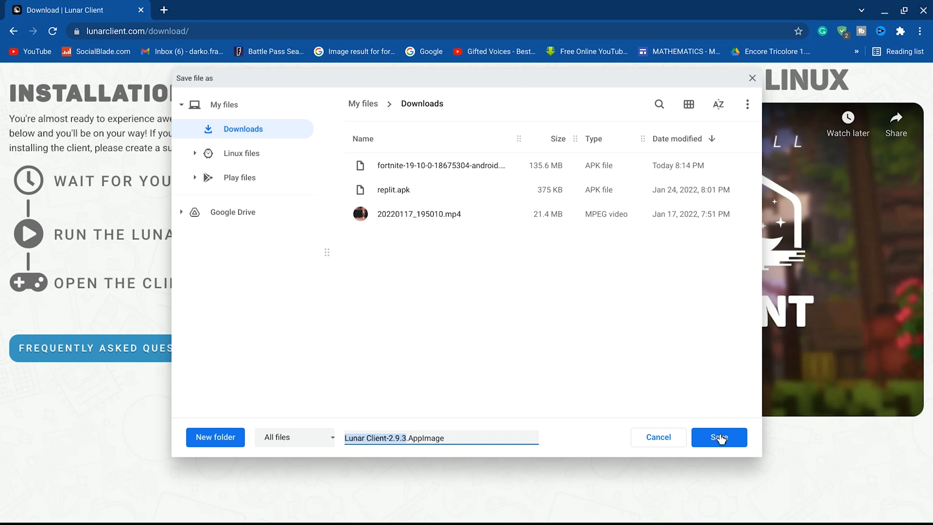
{"action": "left_click", "coordinate": [719, 437]}
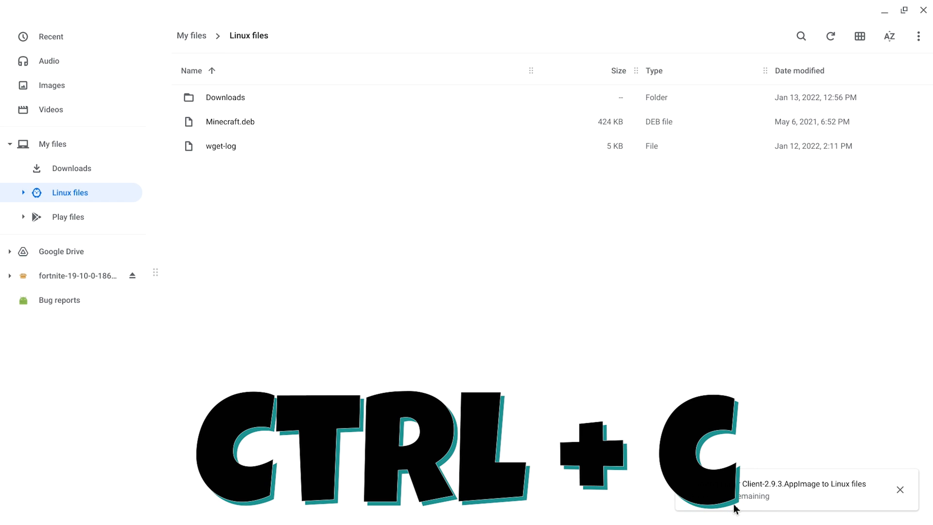
Paste Lunar Client-2.9.3.AppImage into Linux files
{"action": "key", "text": "ctrl+v"}
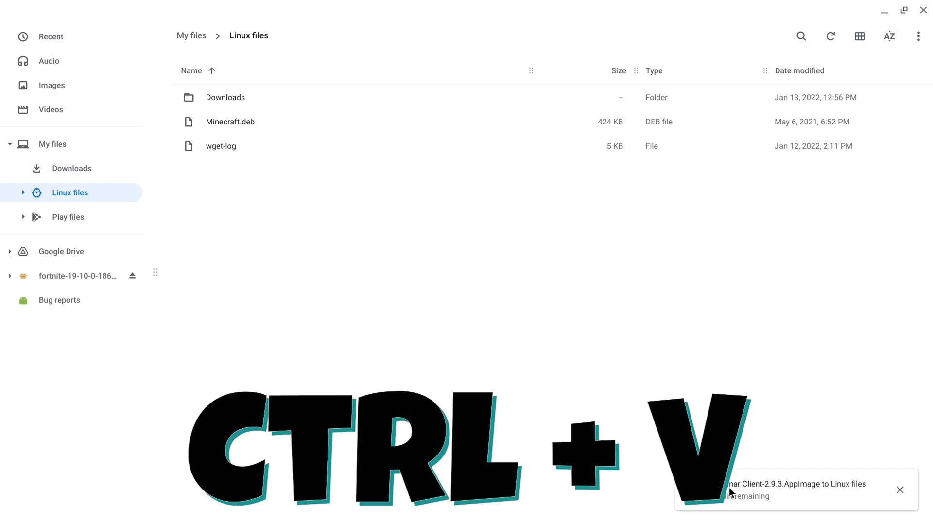
{"action": "mouse_move", "coordinate": [703, 418]}
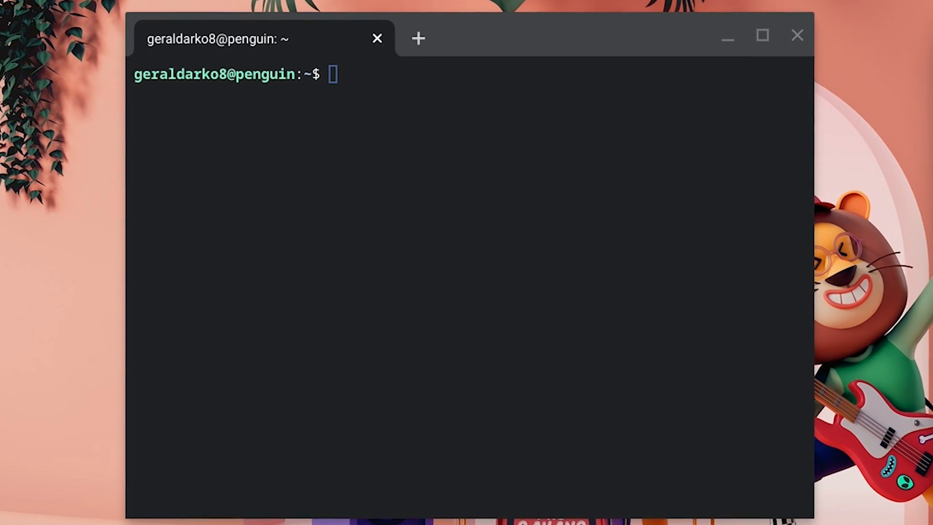
Run sudo apt install libnss3-dev in the terminal
{"action": "type", "text": "sudo apt install libnss3-dev"}
{"action": "type", "text": "sudo chmod a+x"}
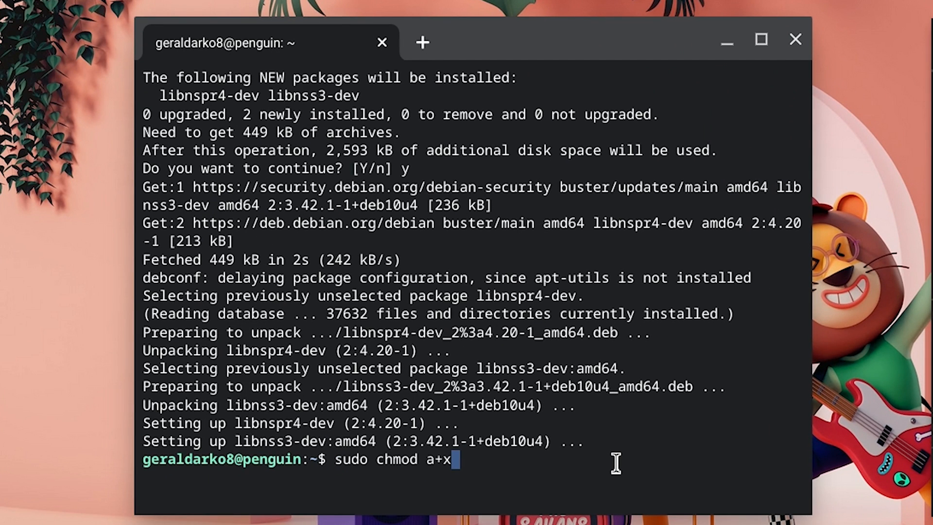
Make Lunar\ Client-2.9.3.AppImage executable with chmod a+x and run it
{"action": "type", "text": "L"}
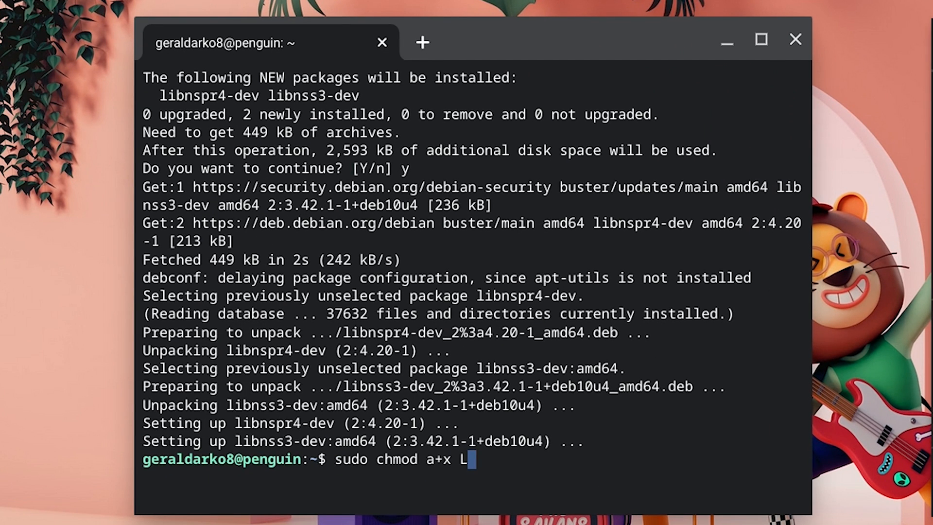
{"action": "type", "text": "unar\\ Client-2.9.3.AppImage"}
{"action": "type", "text": "./"}
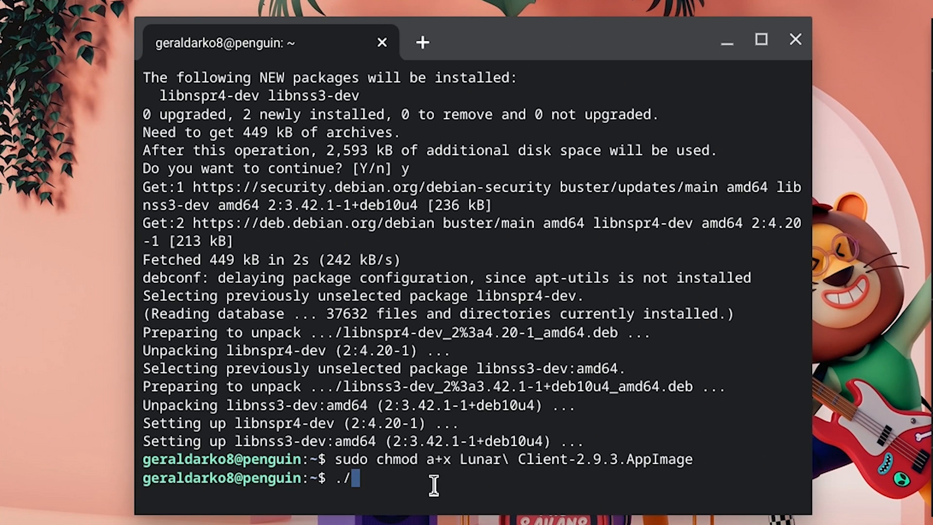
{"action": "type", "text": "Lunar\\ Client-2.9.3.AppImage"}
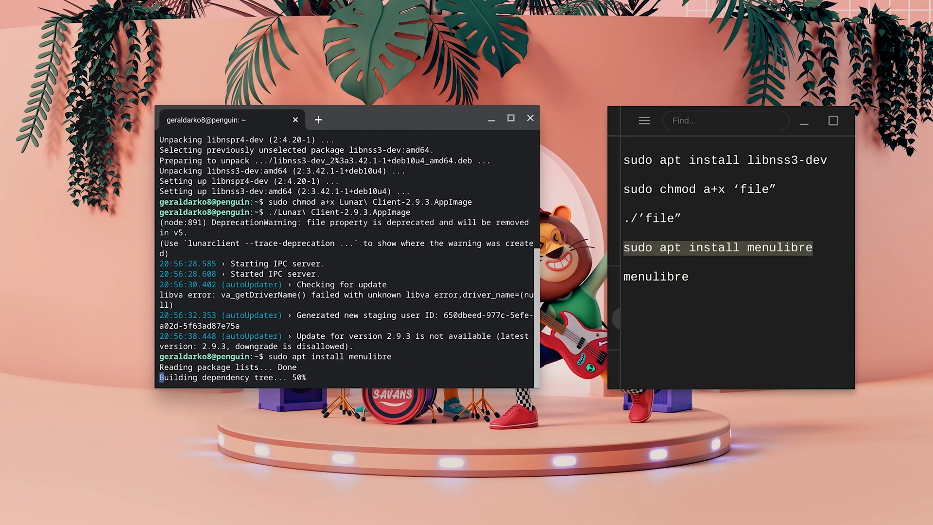
Confirm the menulibre installation with y
{"action": "type", "text": "y"}
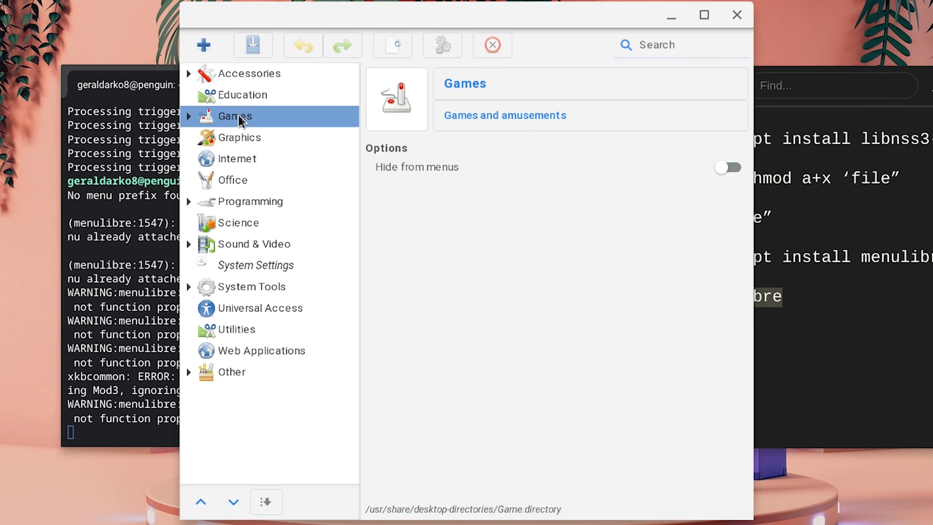
Add a new launcher under Games and name it Lunar Client
{"action": "left_click", "coordinate": [204, 45]}
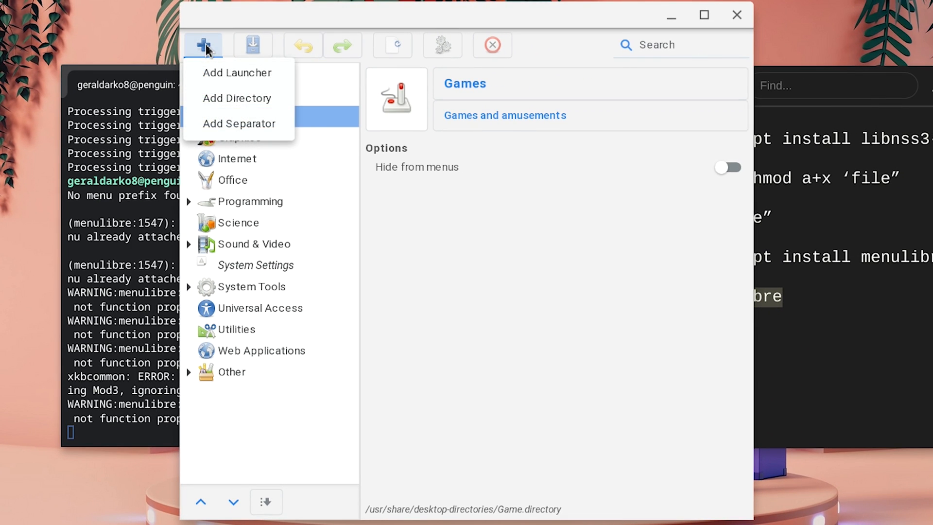
{"action": "left_click", "coordinate": [238, 71]}
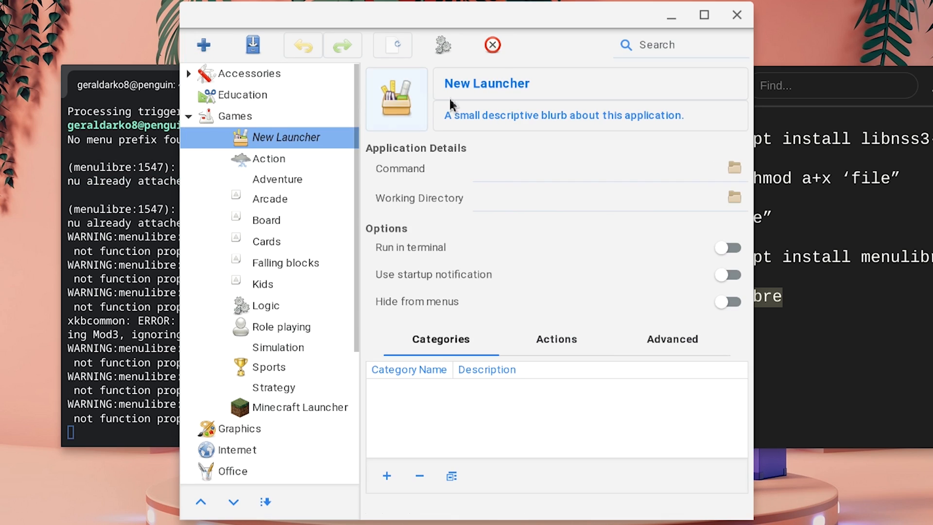
{"action": "left_click", "coordinate": [486, 82]}
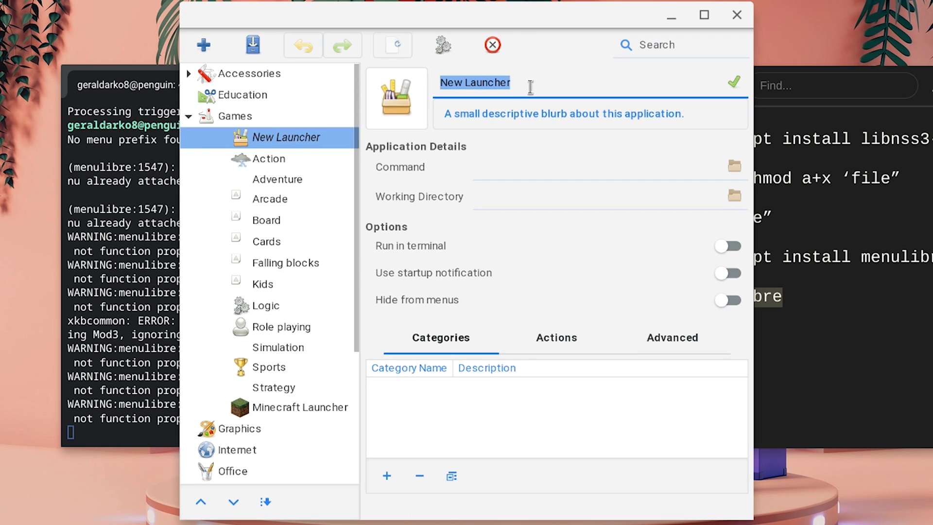
{"action": "type", "text": "Lunar C"}
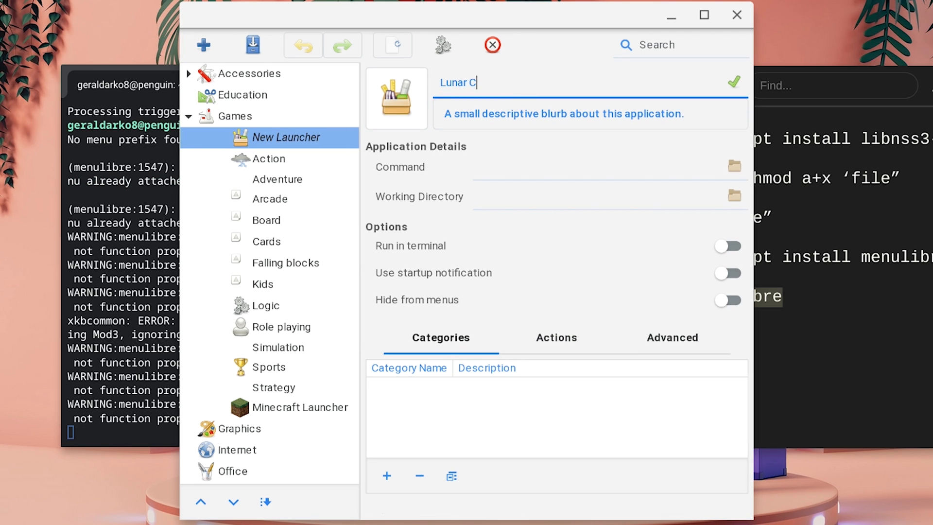
{"action": "type", "text": "lient"}
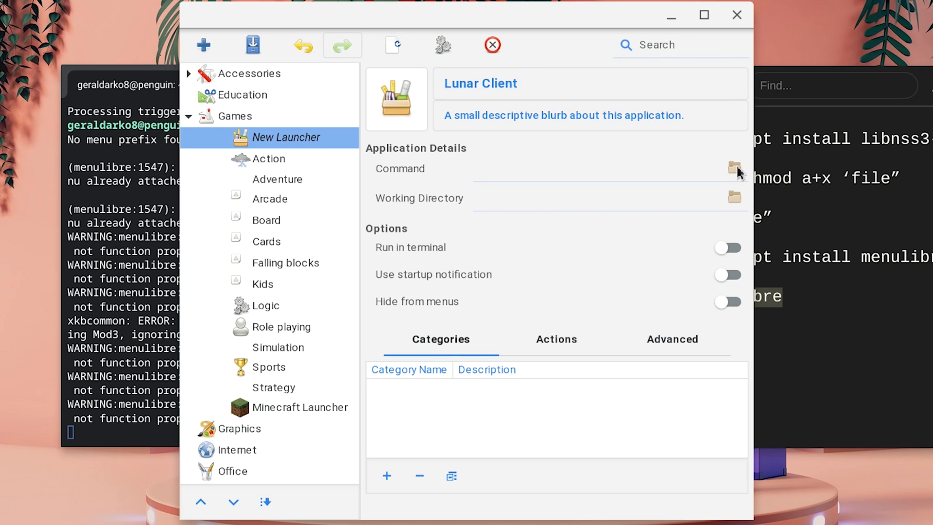
{"action": "mouse_move", "coordinate": [742, 175]}
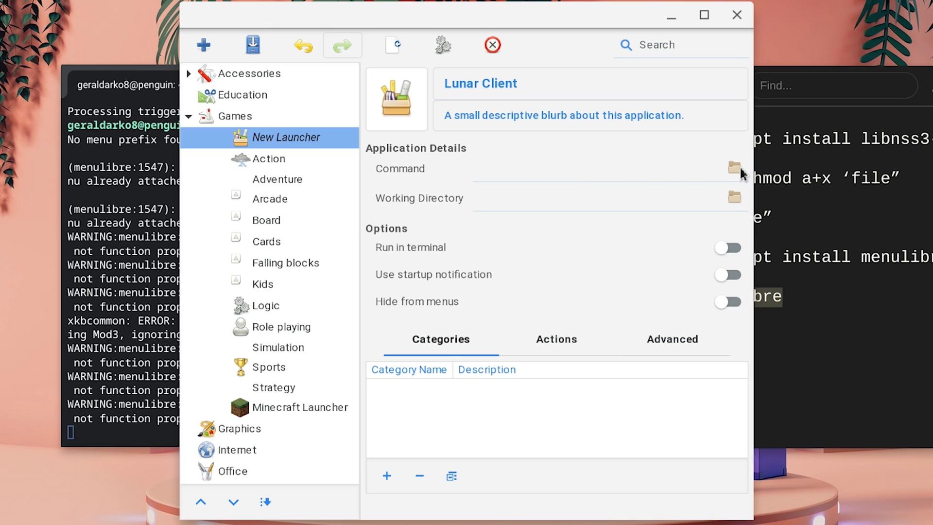
Set the launcher's command to Lunar Client-2.9.3.AppImage in the home folder and save it
{"action": "left_click", "coordinate": [732, 167]}
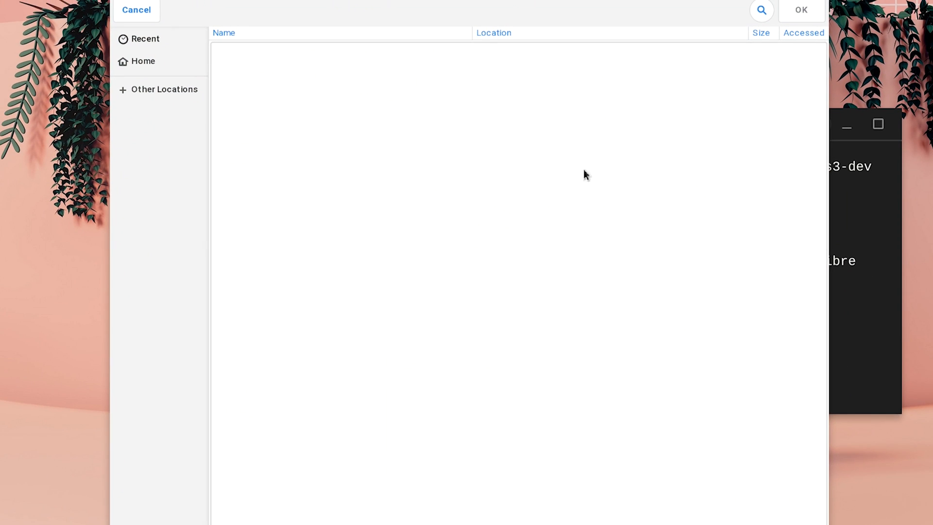
{"action": "left_click", "coordinate": [142, 60]}
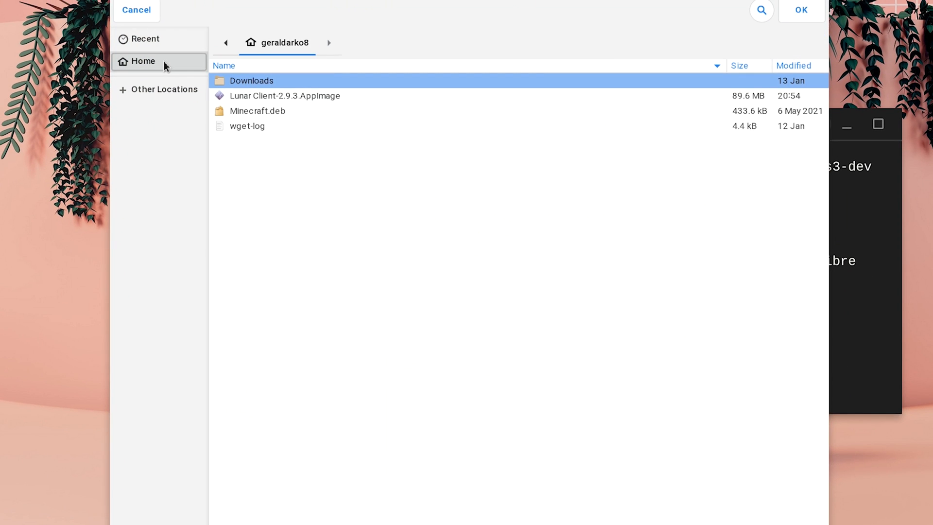
{"action": "left_click", "coordinate": [284, 95]}
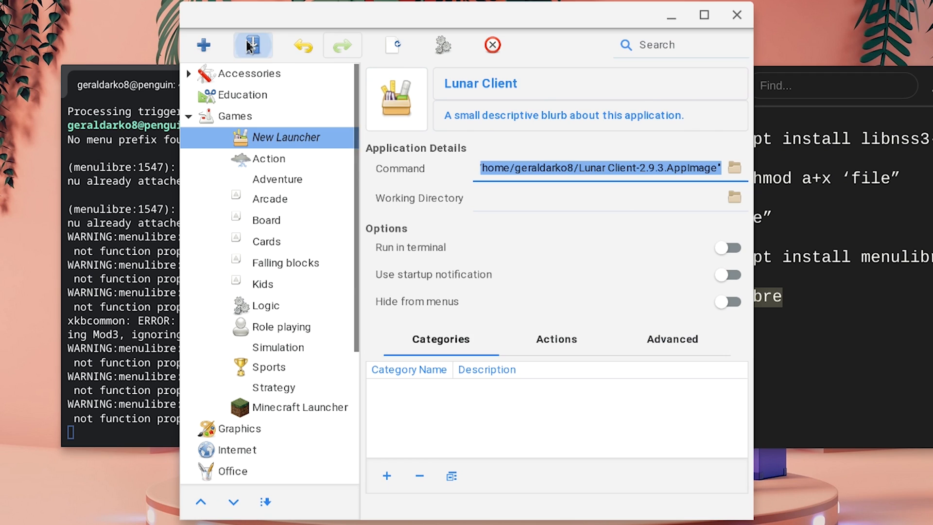
{"action": "left_click", "coordinate": [251, 45]}
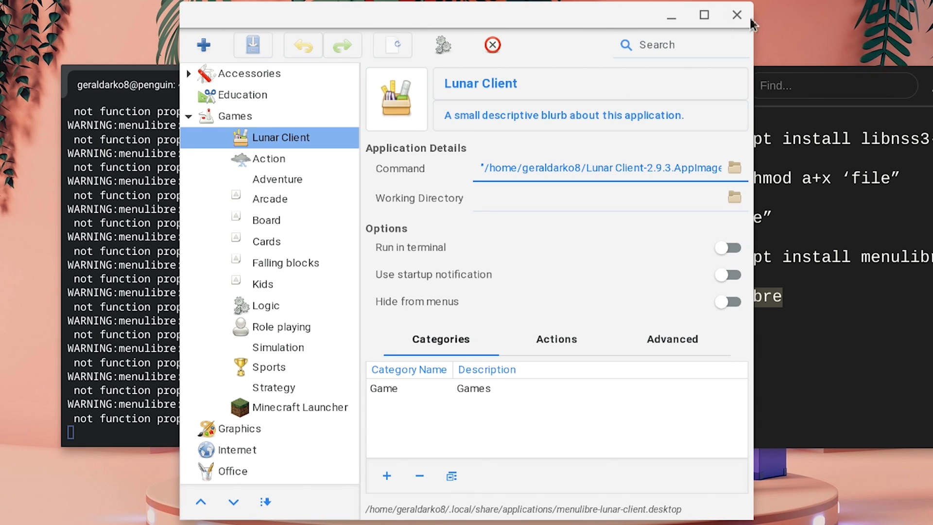
Close MenuLibre and the Terminal window
{"action": "left_click", "coordinate": [736, 15]}
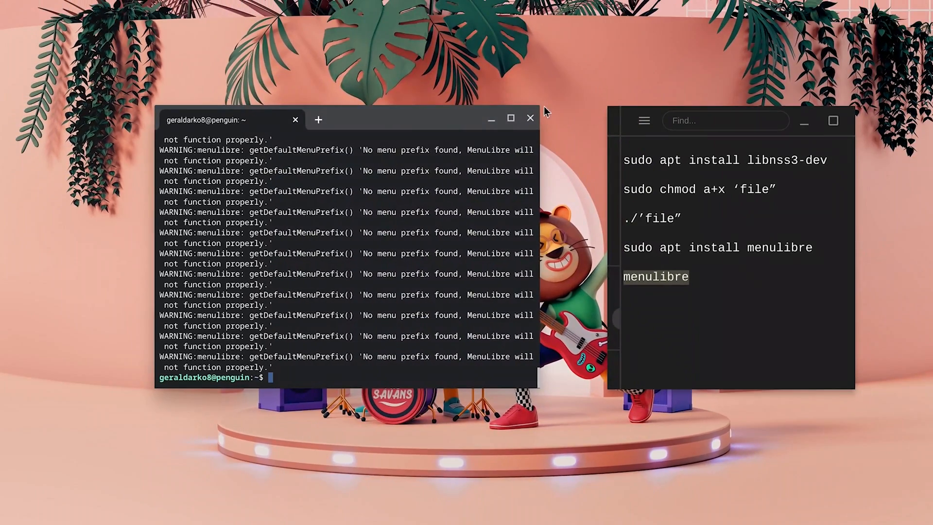
{"action": "left_click", "coordinate": [531, 118]}
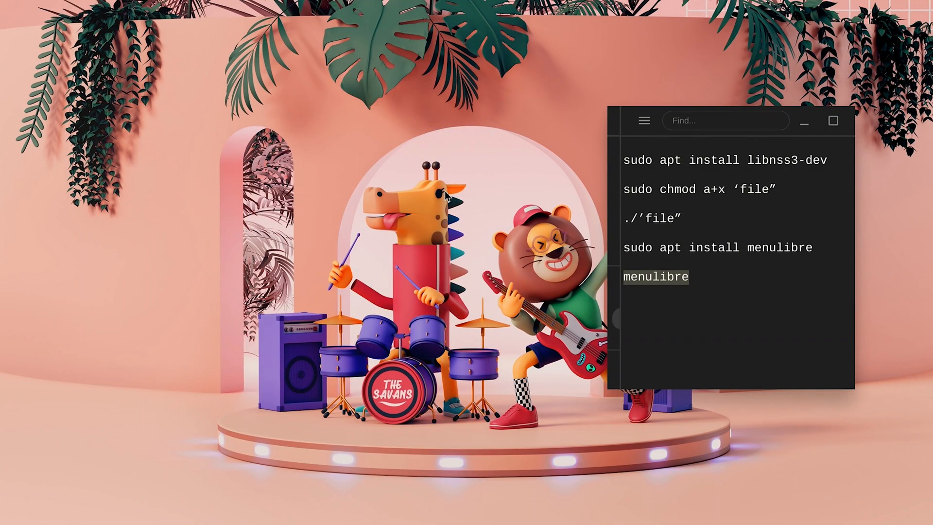